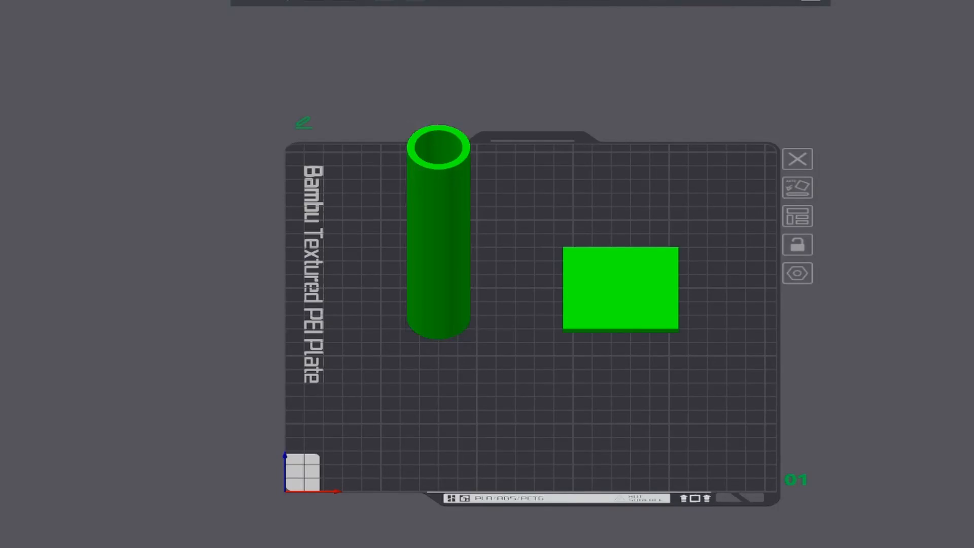
- Select the flat green rectangular block on the build plate for editing
{"action": "left_click", "coordinate": [438, 233]}
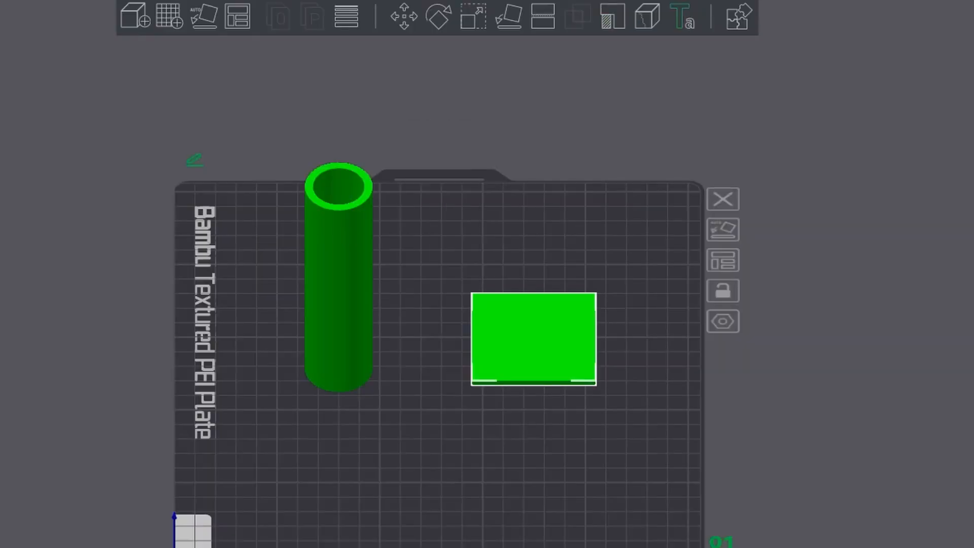
- Start the Text shape tool on the block with an embedded depth of 0.50
{"action": "left_click", "coordinate": [682, 18]}
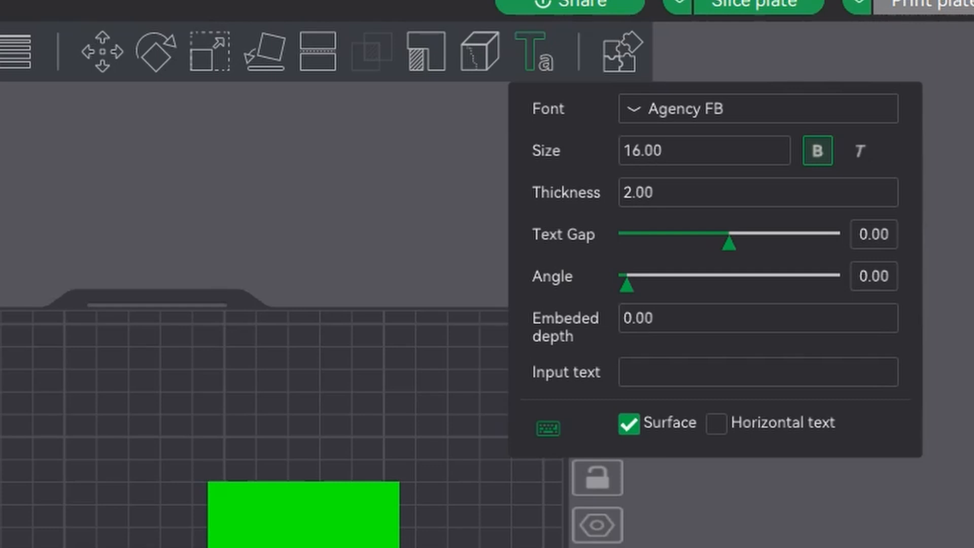
{"action": "left_click", "coordinate": [683, 317]}
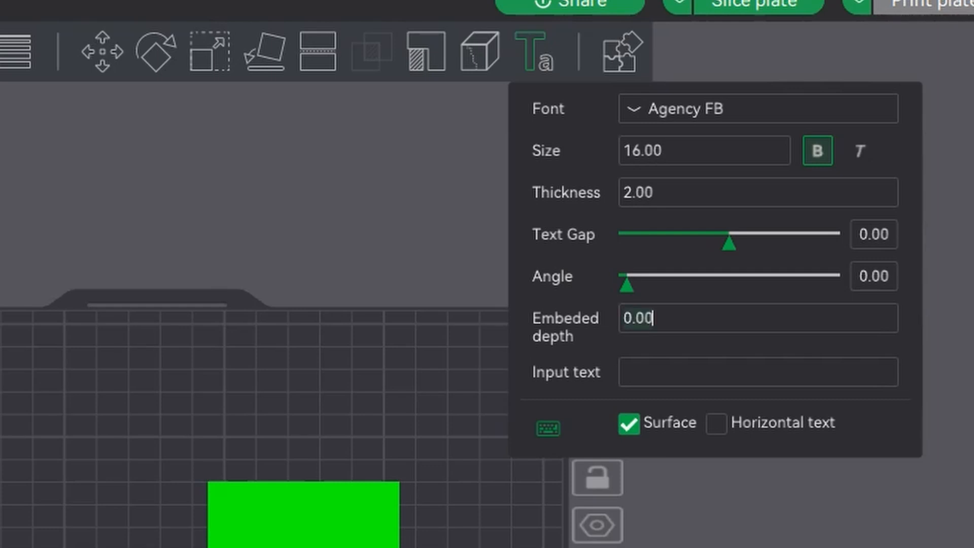
{"action": "type", "text": ".5"}
{"action": "left_click", "coordinate": [758, 371]}
{"action": "type", "text": "H"}
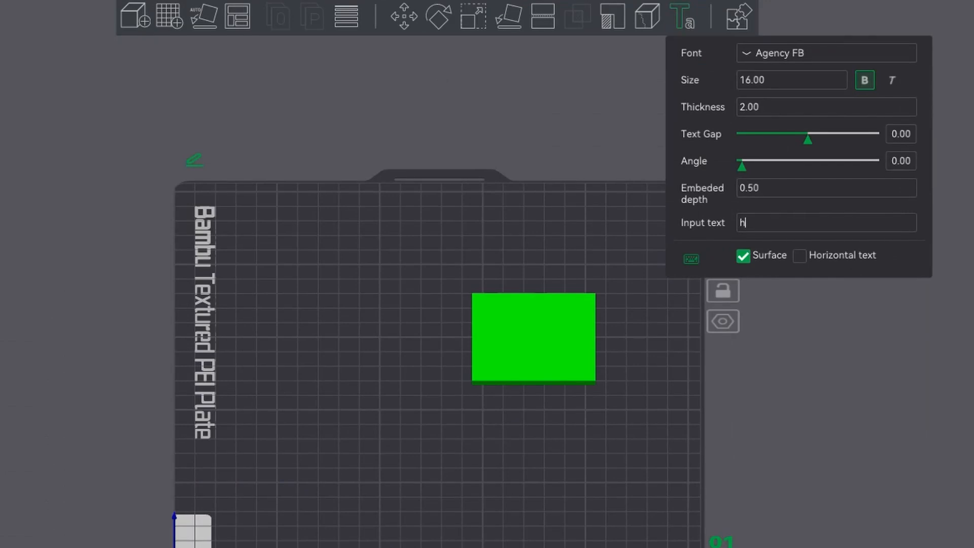
- Complete the input text as 'HELLO' so it embosses on the green block
{"action": "type", "text": "ello"}
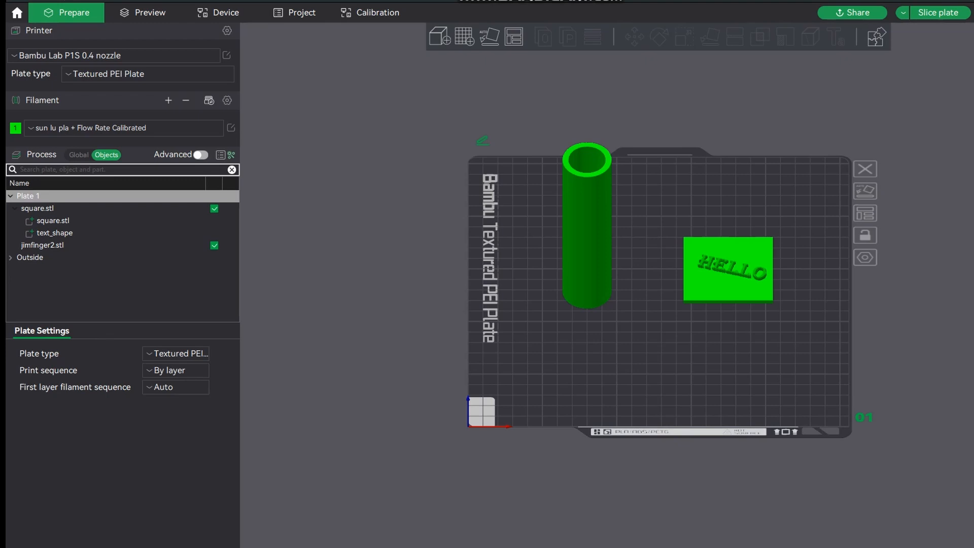
- Select the HELLO text part, then start the Text shape tool on the green tube
{"action": "left_click", "coordinate": [55, 233]}
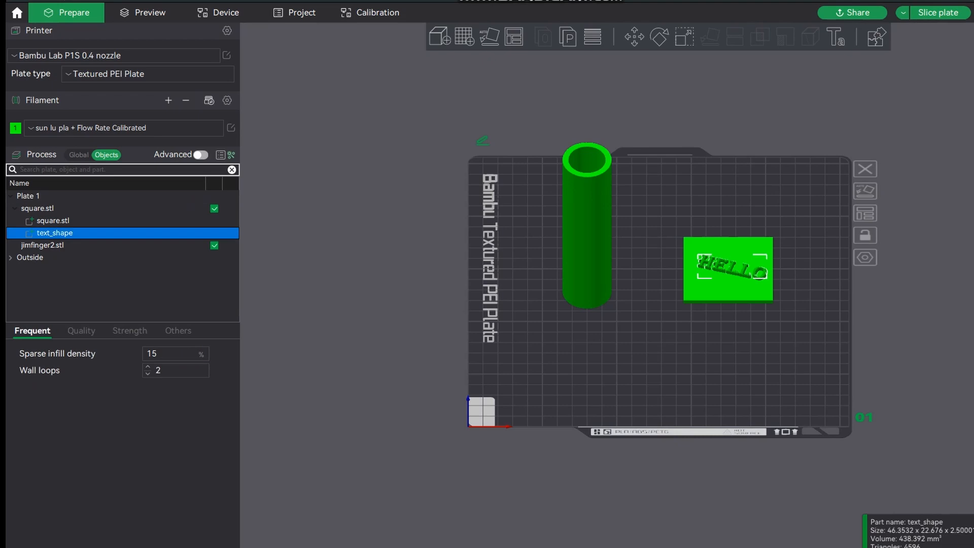
{"action": "mouse_move", "coordinate": [835, 37]}
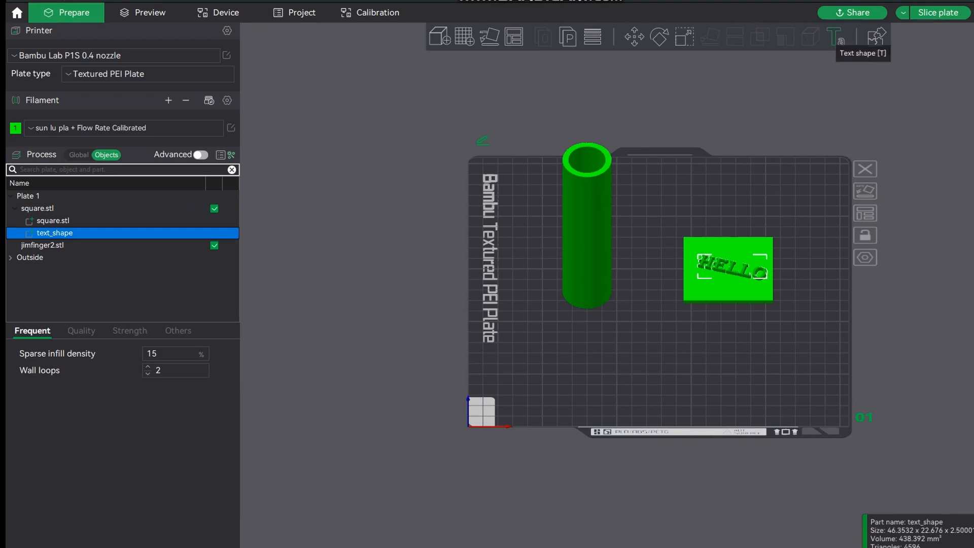
{"action": "left_click", "coordinate": [835, 37]}
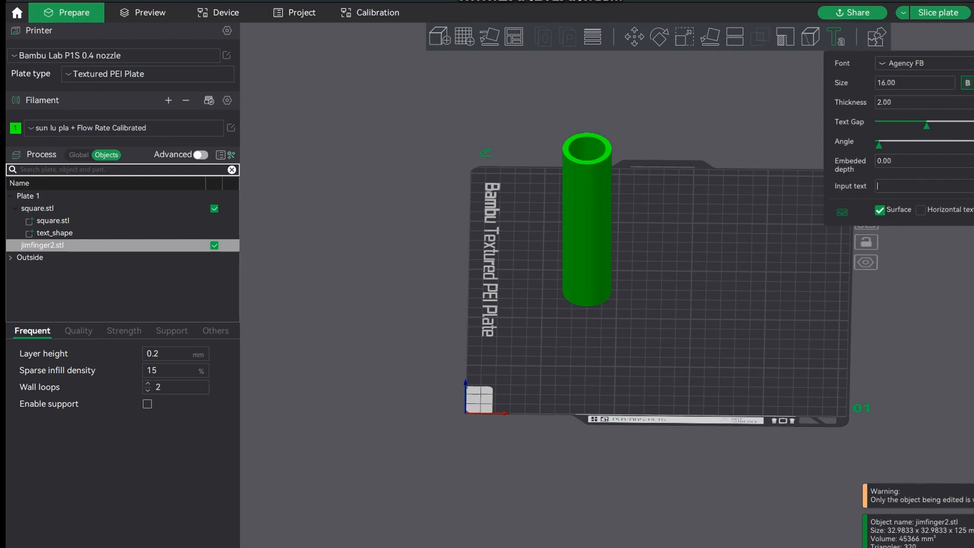
- Enter 'hello' as the input text for the green tube's text shape
{"action": "type", "text": "hell"}
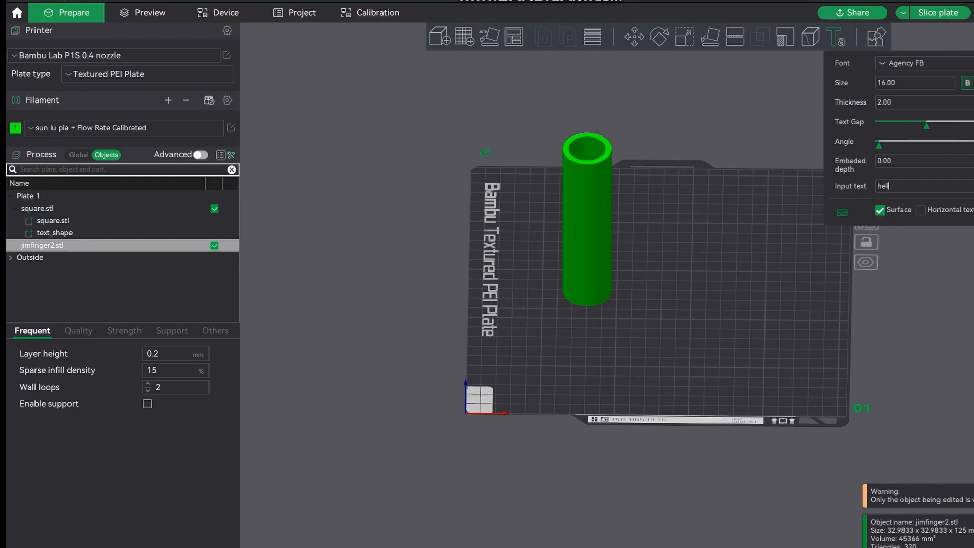
{"action": "type", "text": "lo"}
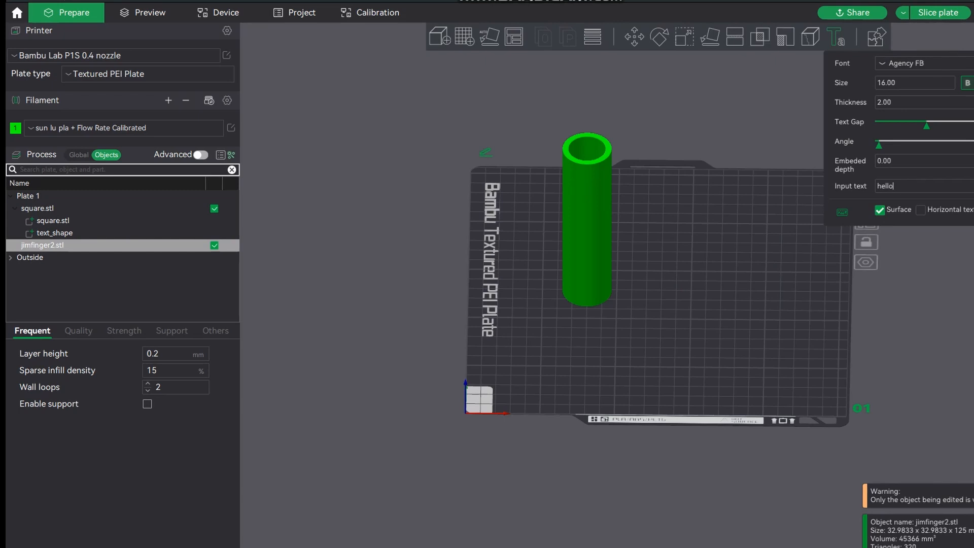